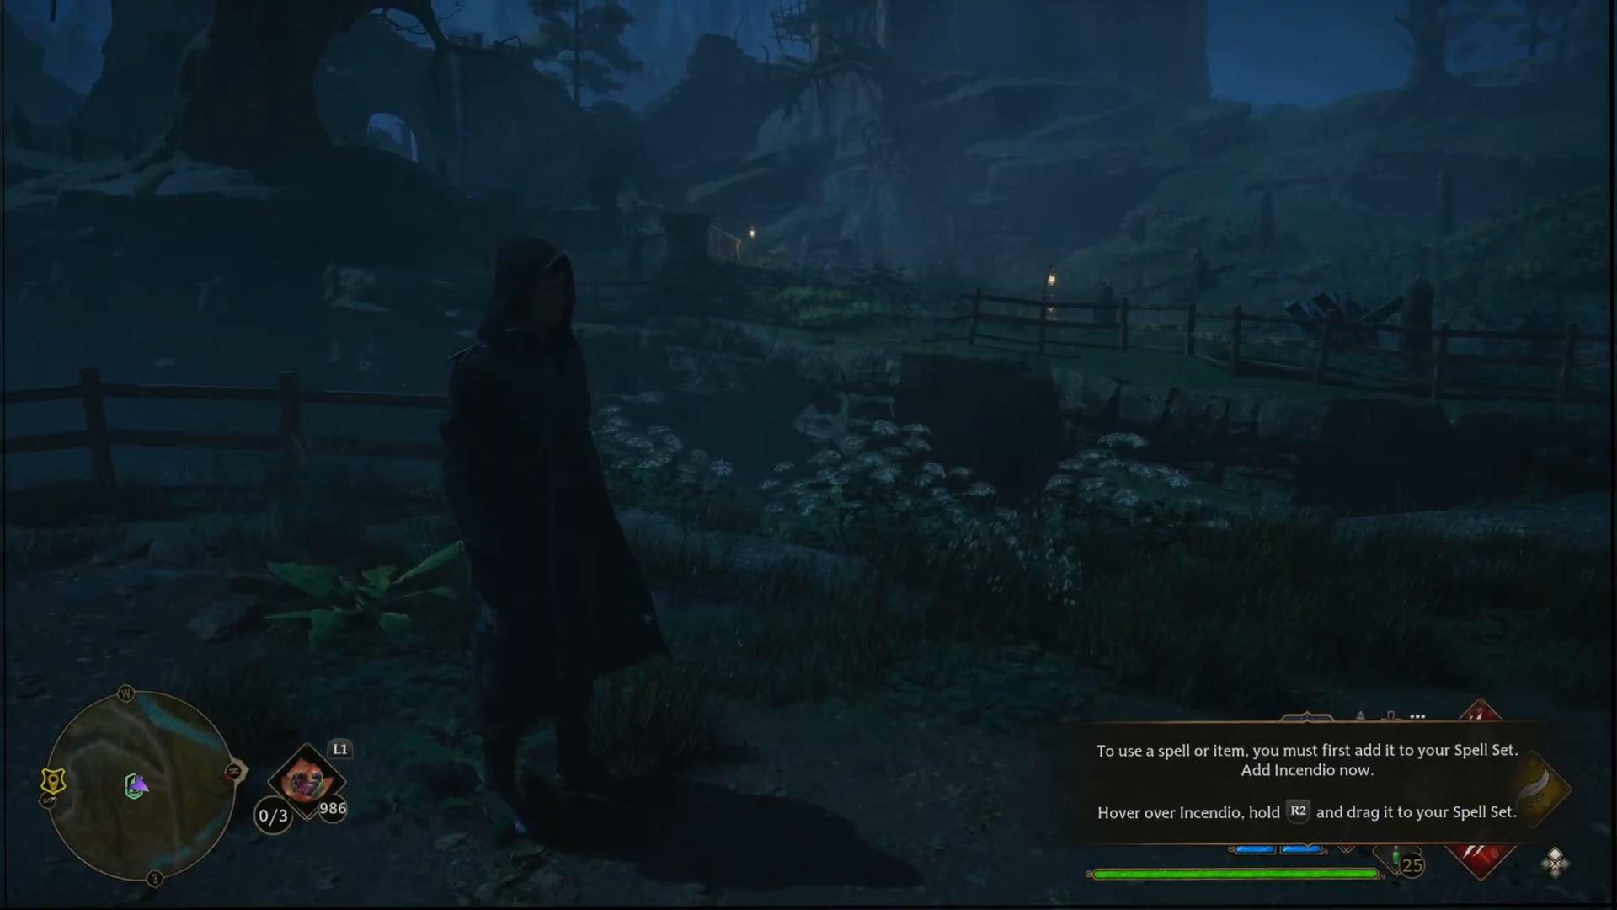
# Step: Run /quick resign in the coachr02 thread so the bot lists Hogwarts Legacy
pyautogui.press('L1')
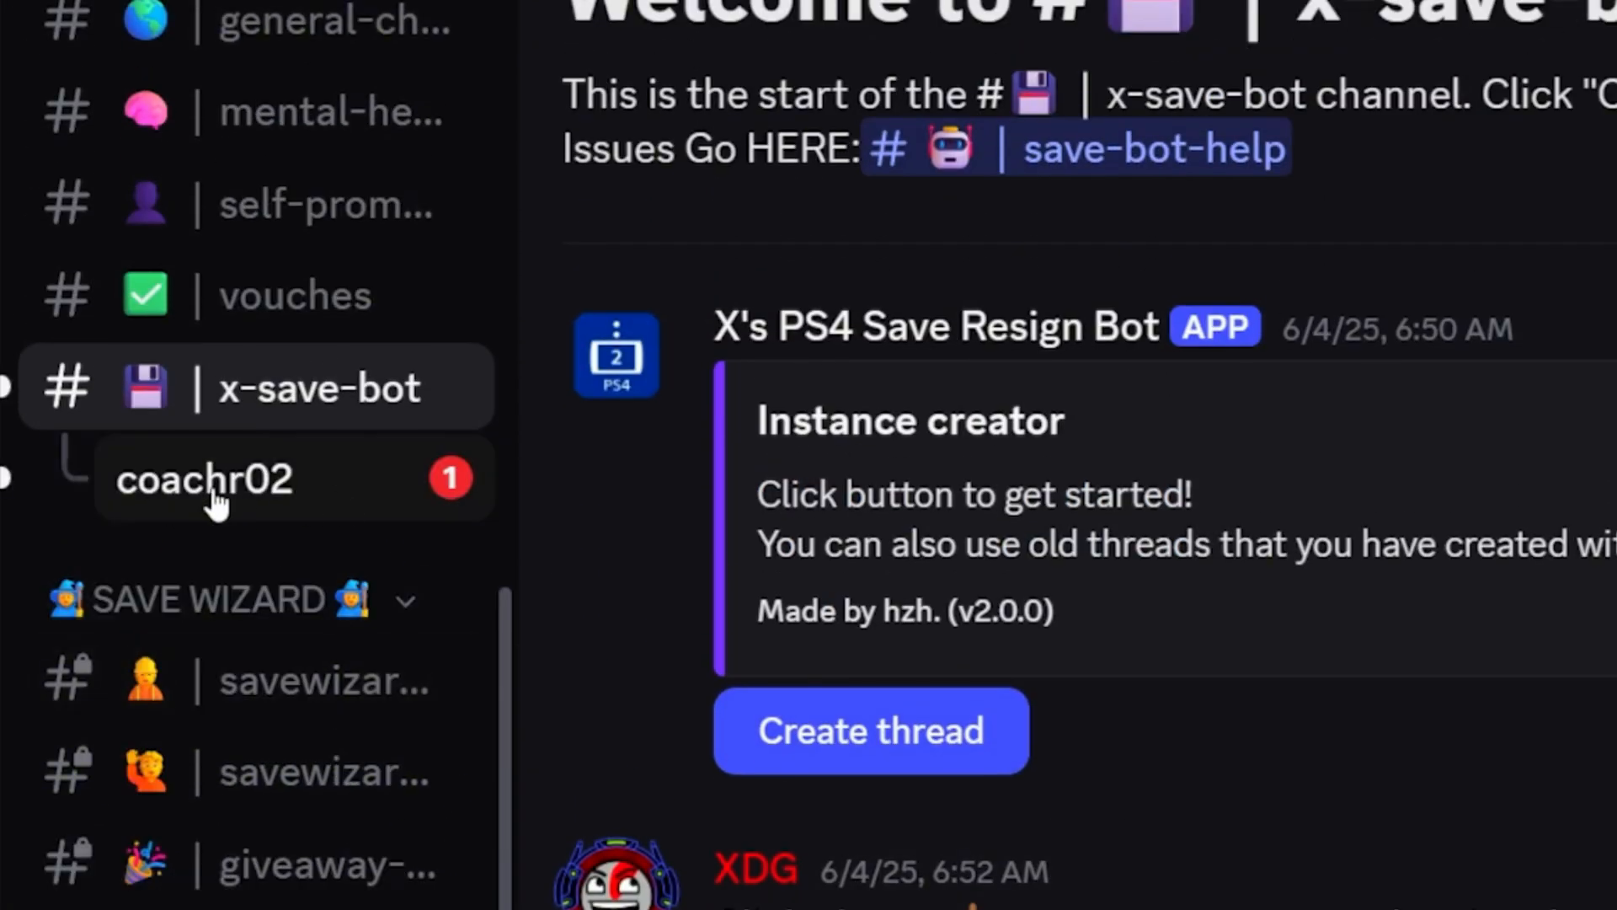
pyautogui.click(203, 476)
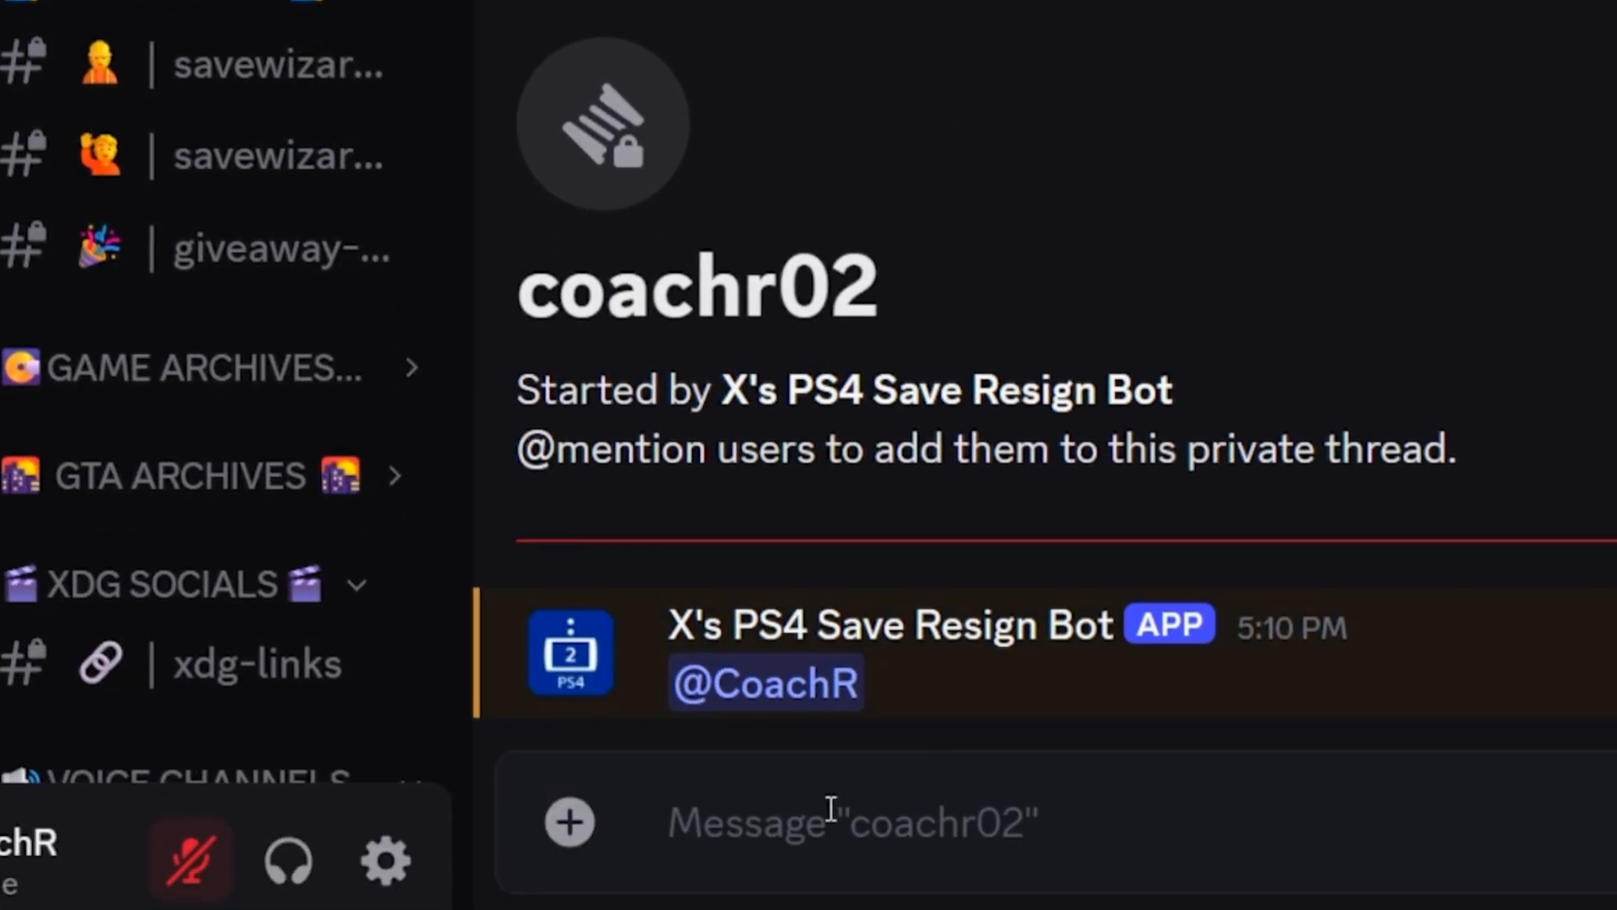
pyautogui.write('/quick resign')
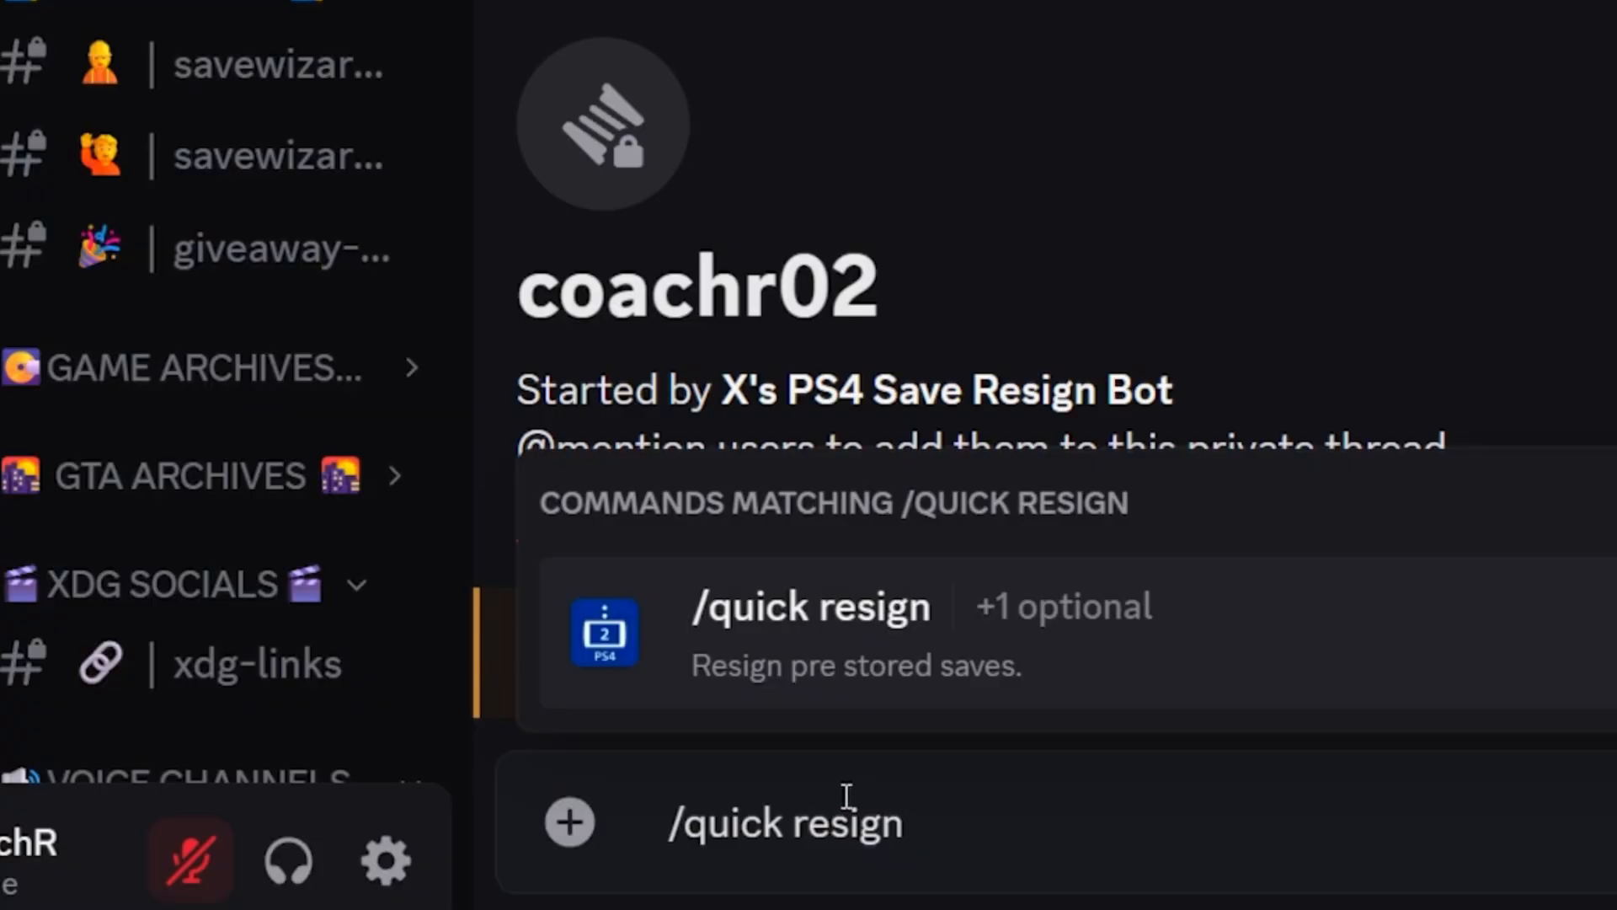
pyautogui.click(810, 606)
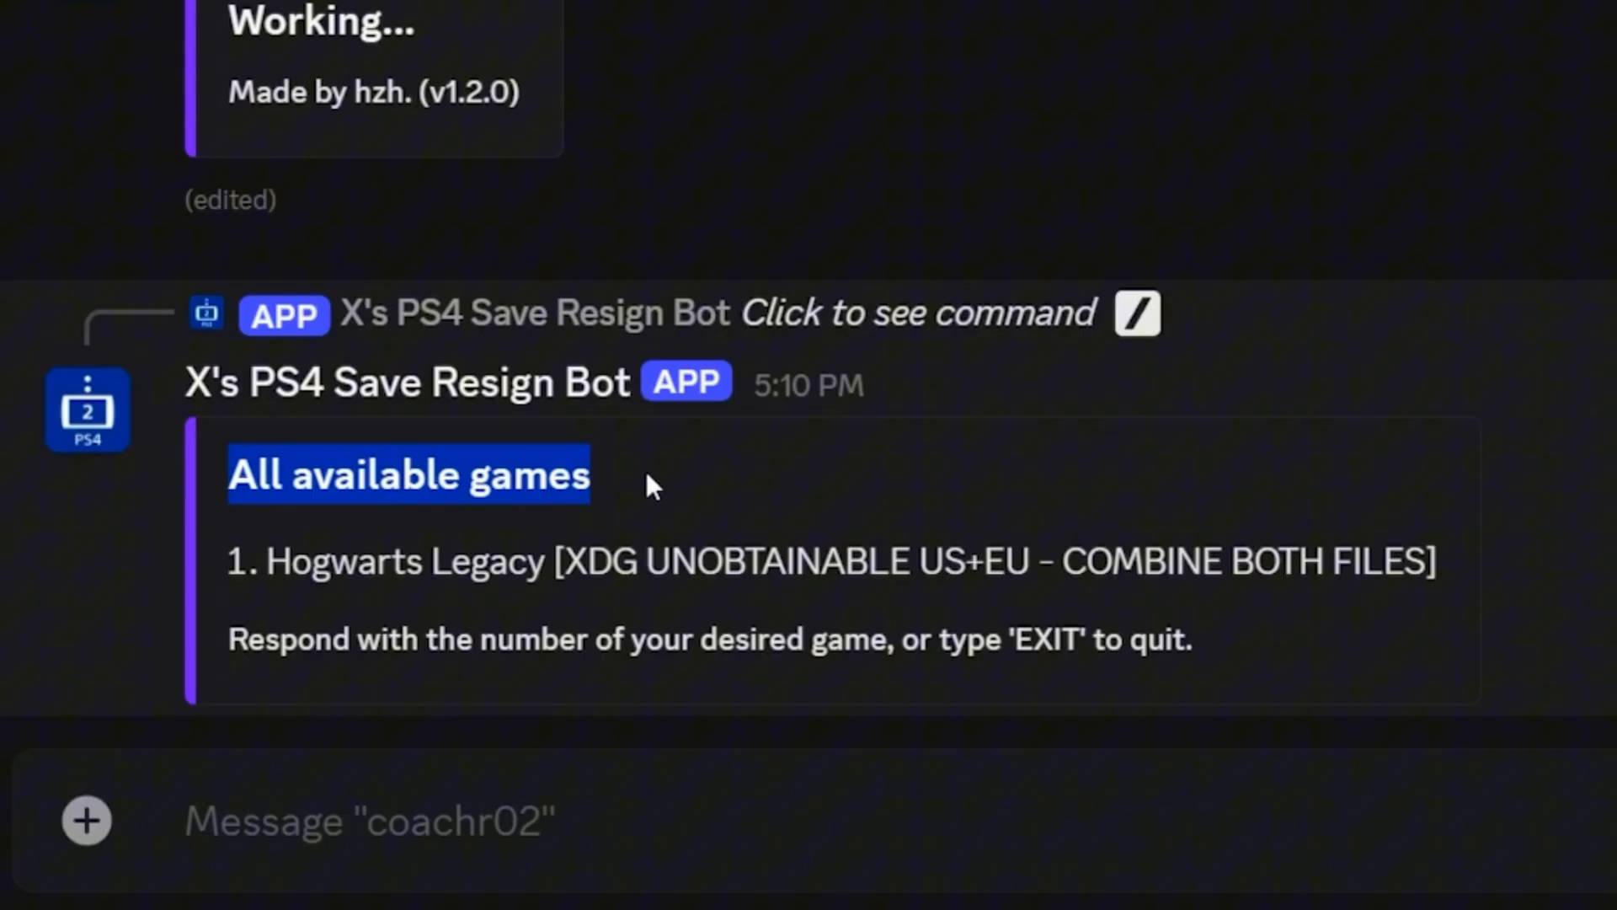
pyautogui.moveTo(502, 498)
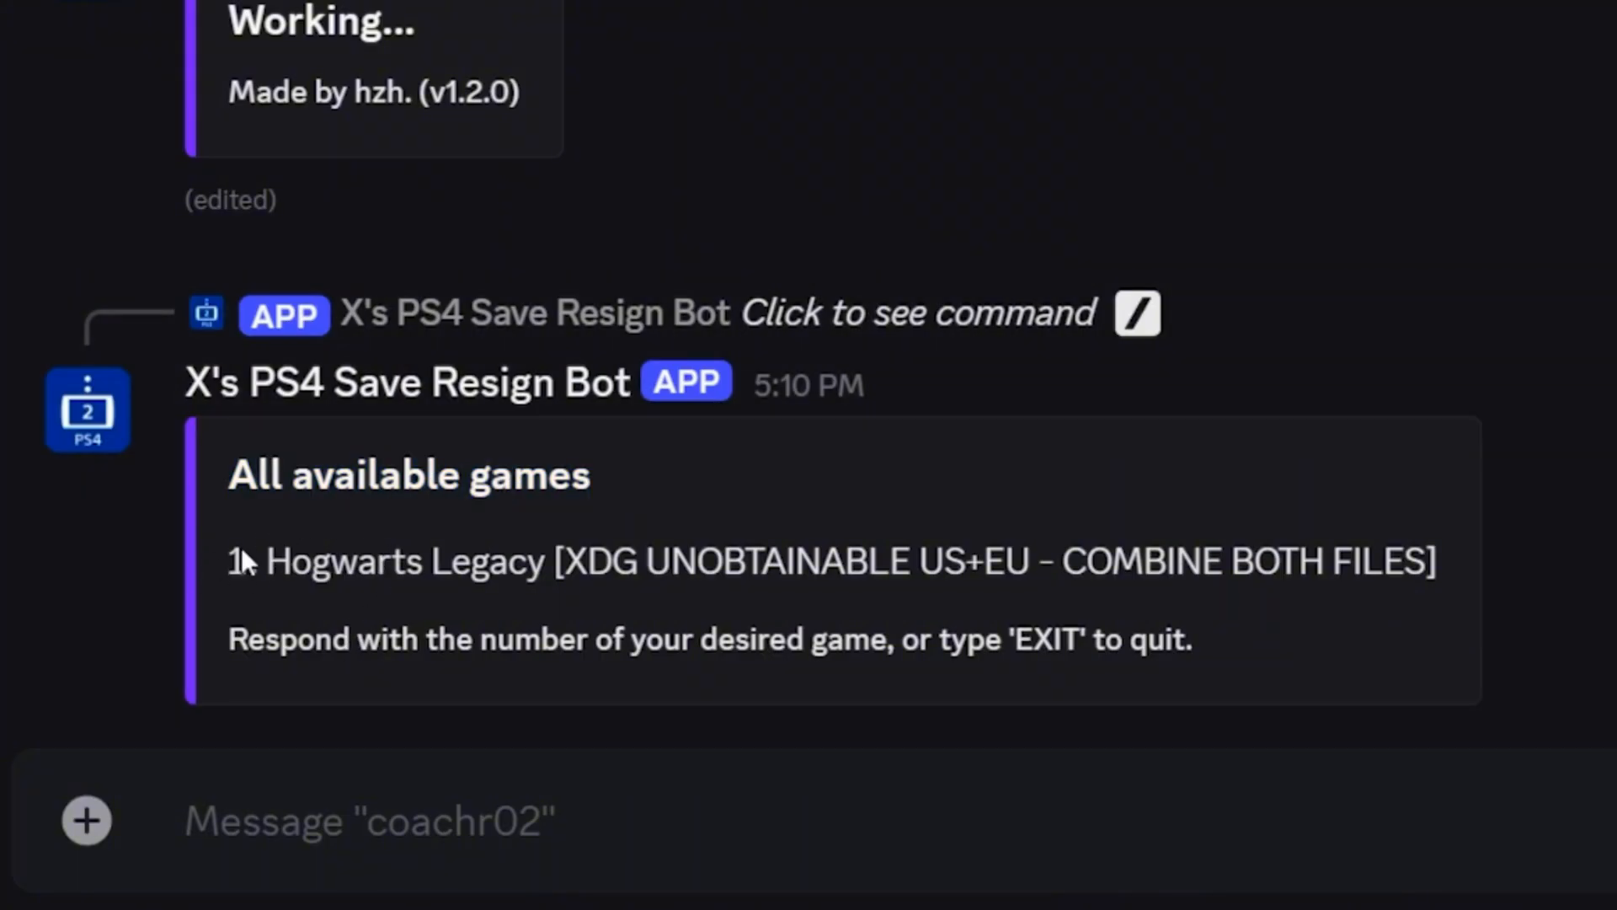
# Step: Reply 1 for Hogwarts Legacy, then 3 for the US gamedata save to get the PS4.zip link
pyautogui.write('1')
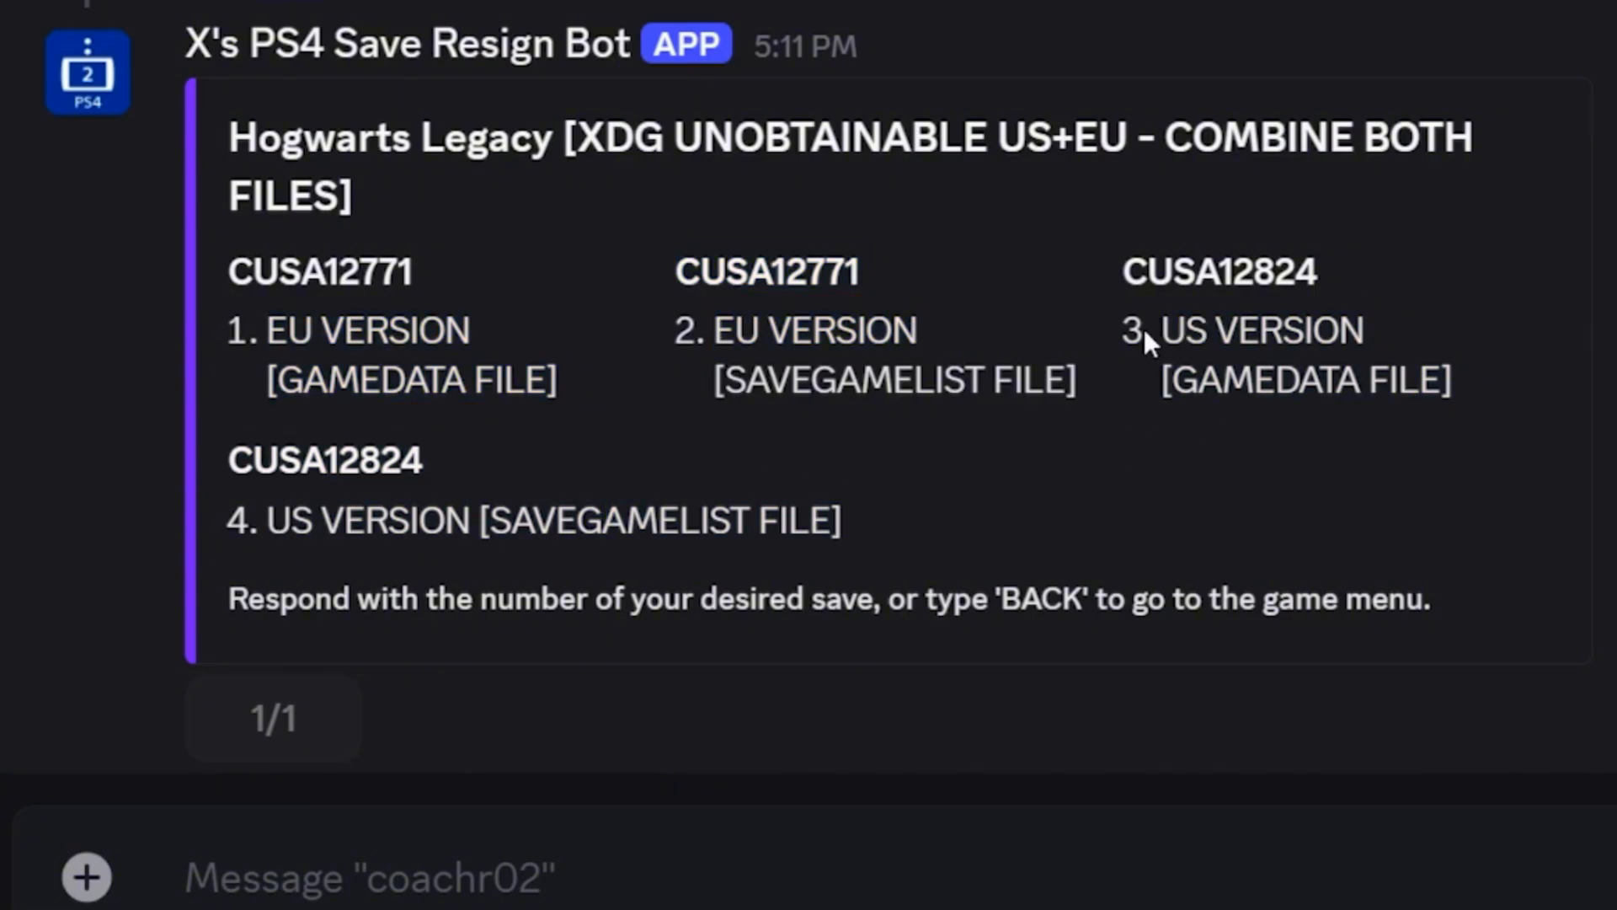
pyautogui.write('3')
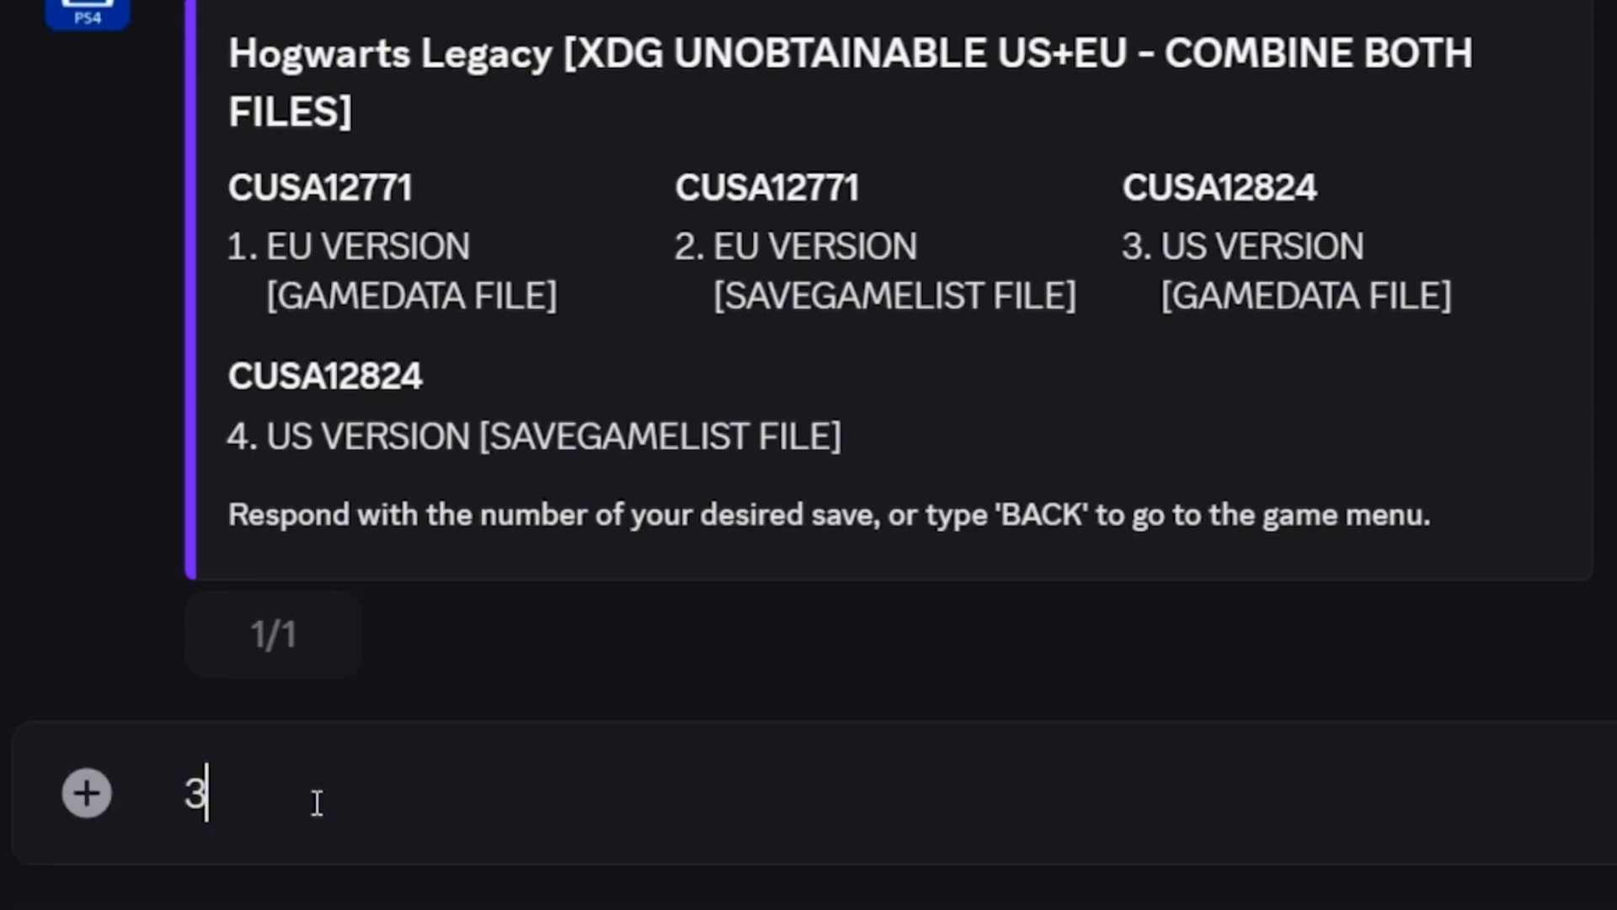
pyautogui.press('enter')
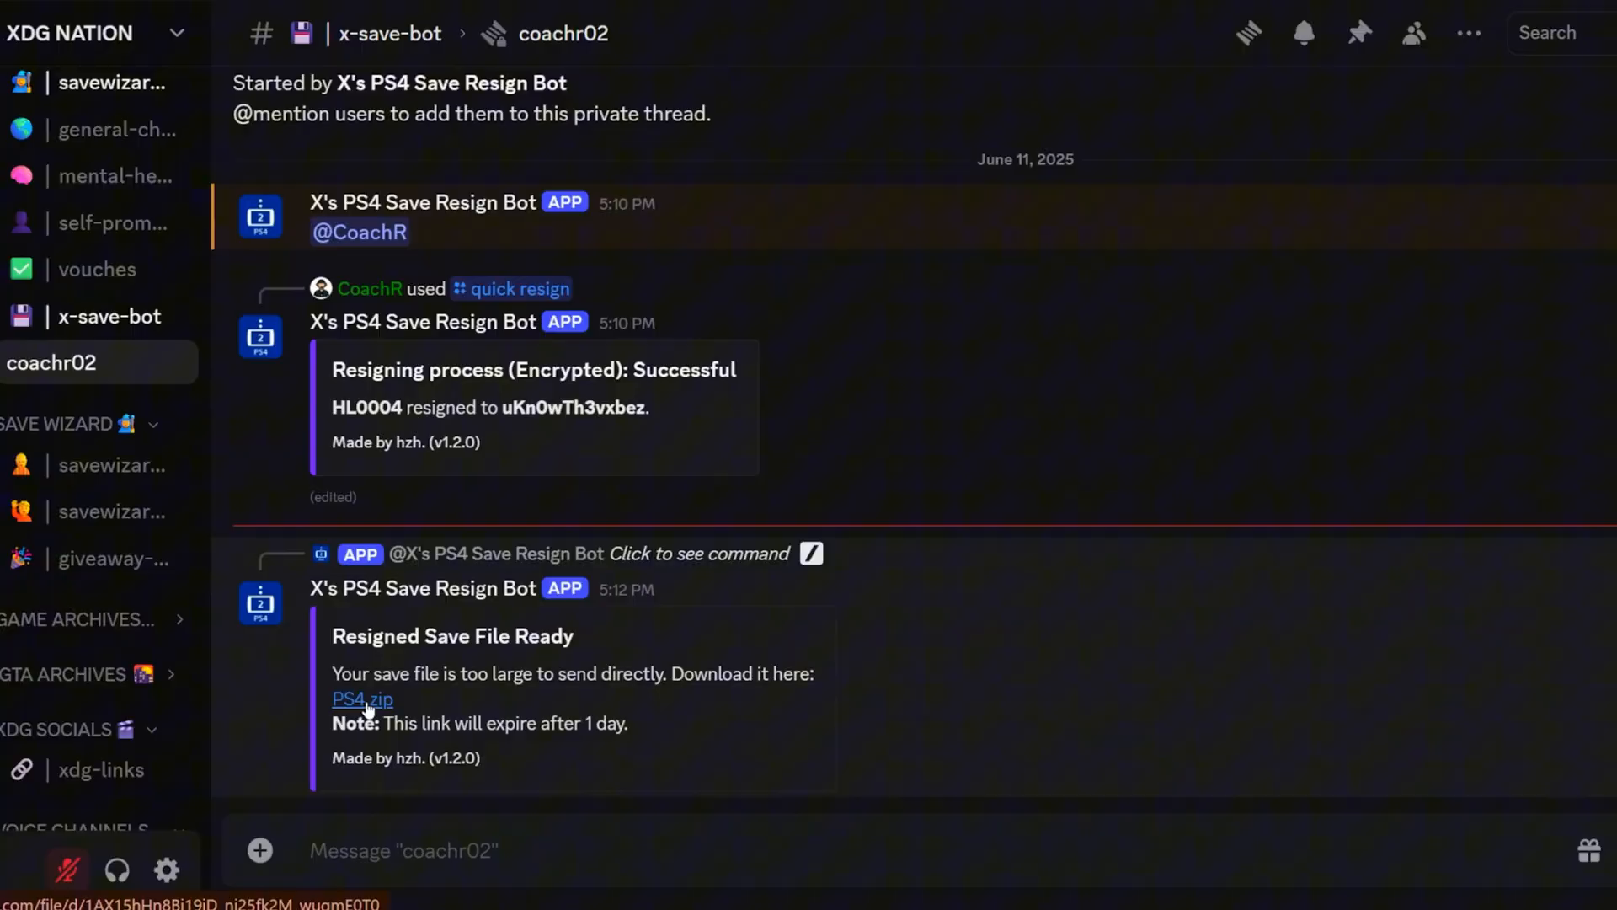
# Step: Download the resigned PS4.zip and start a fresh /quick resign for the SaveGameList file
pyautogui.click(361, 699)
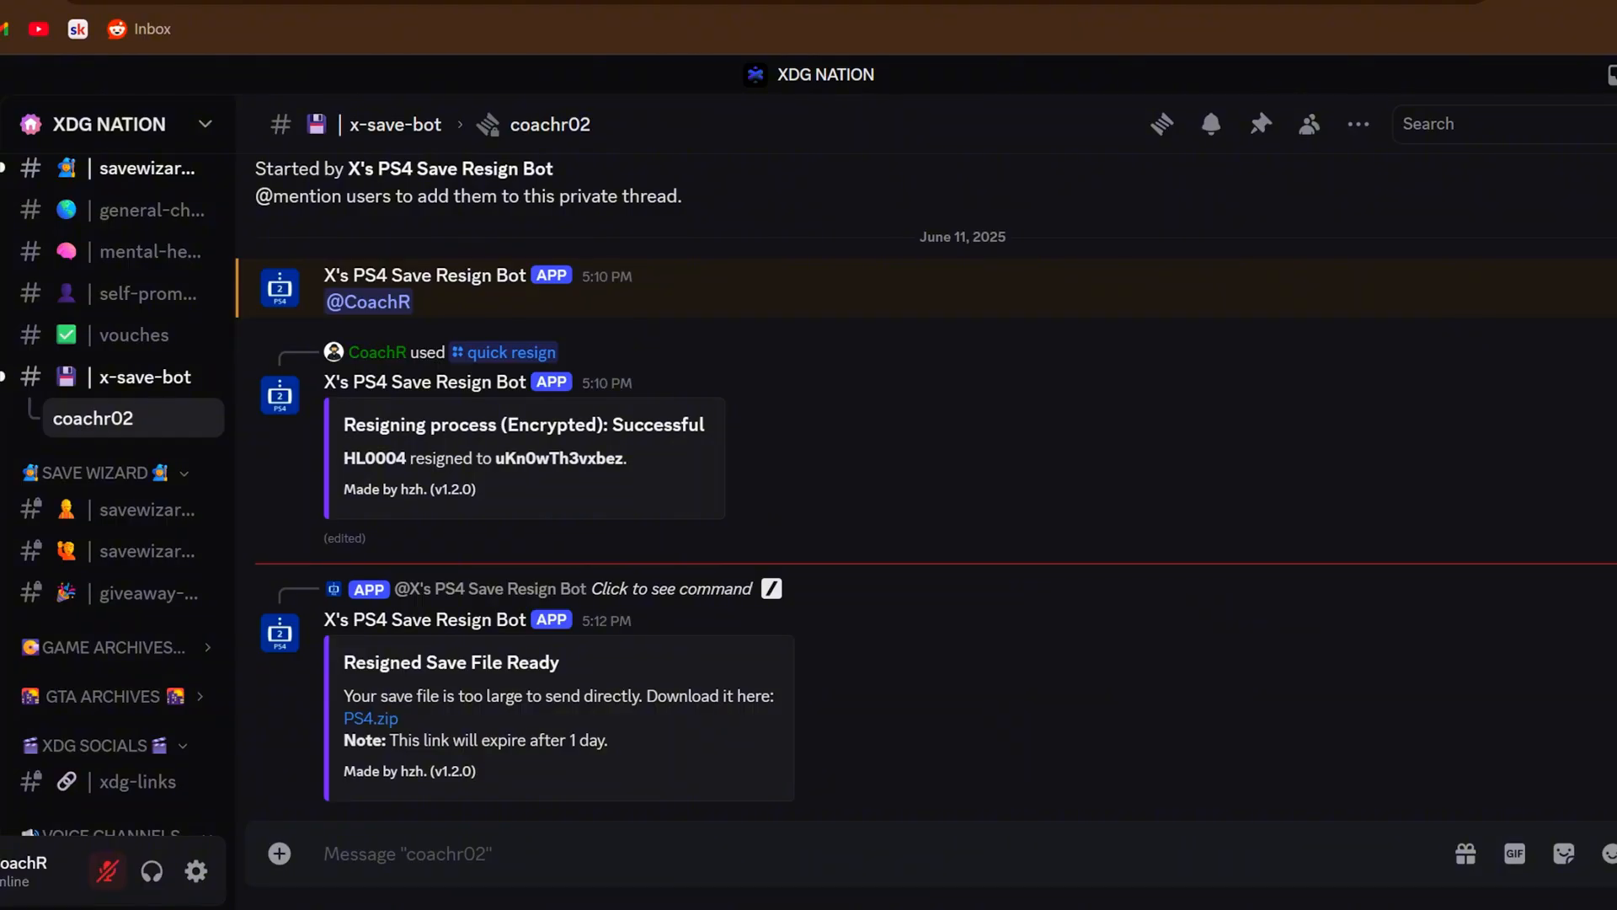
pyautogui.write('/quick resign')
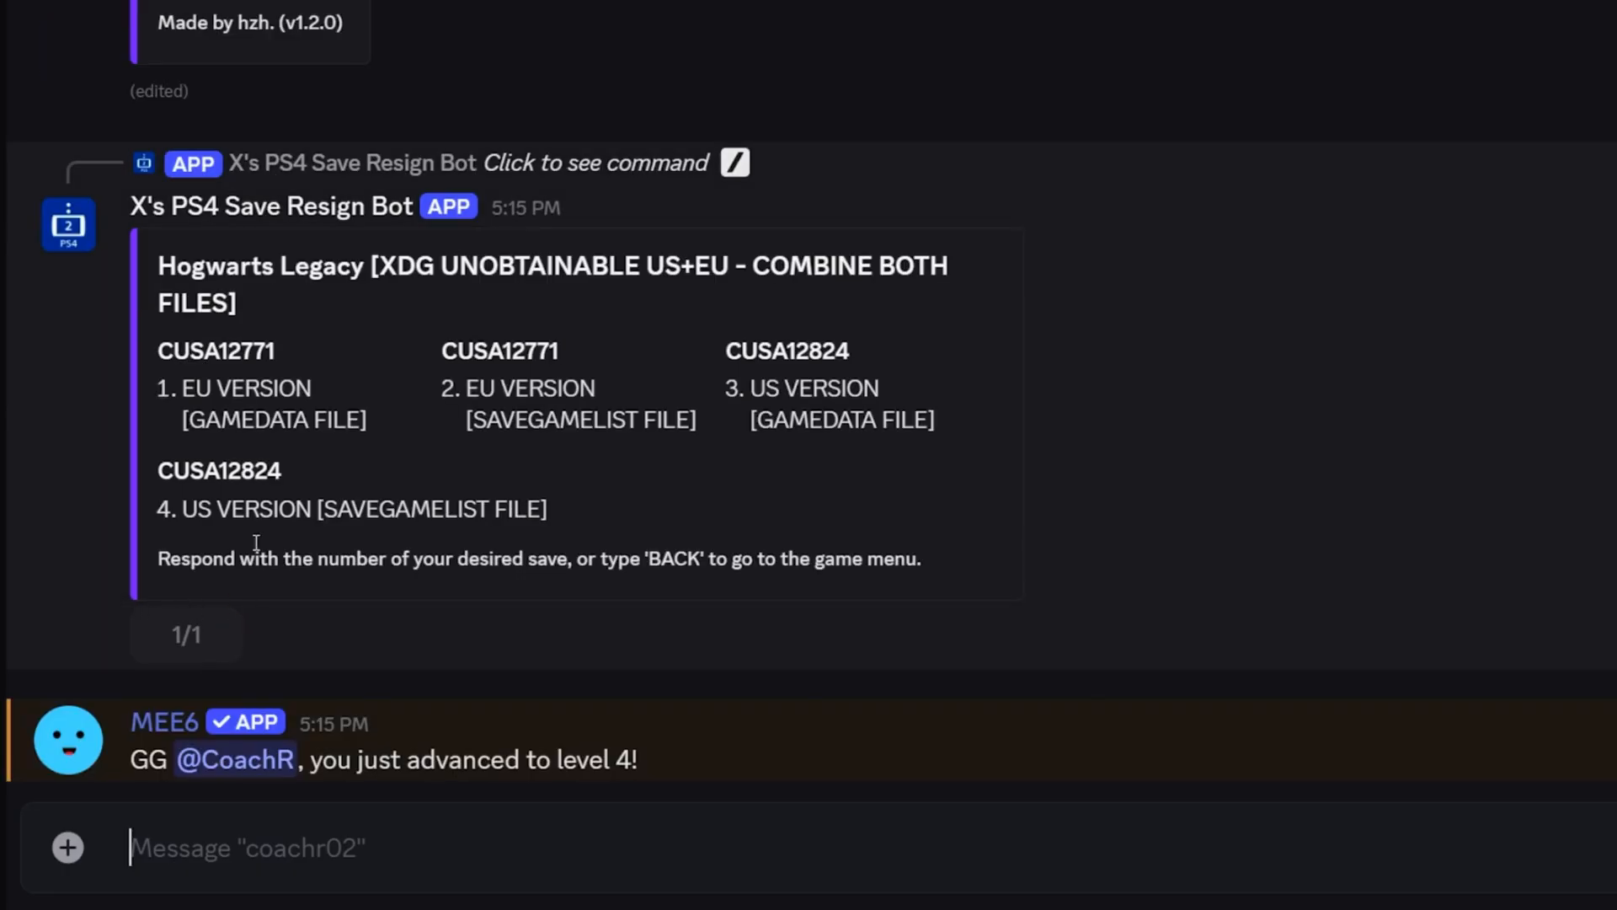
pyautogui.moveTo(270, 847)
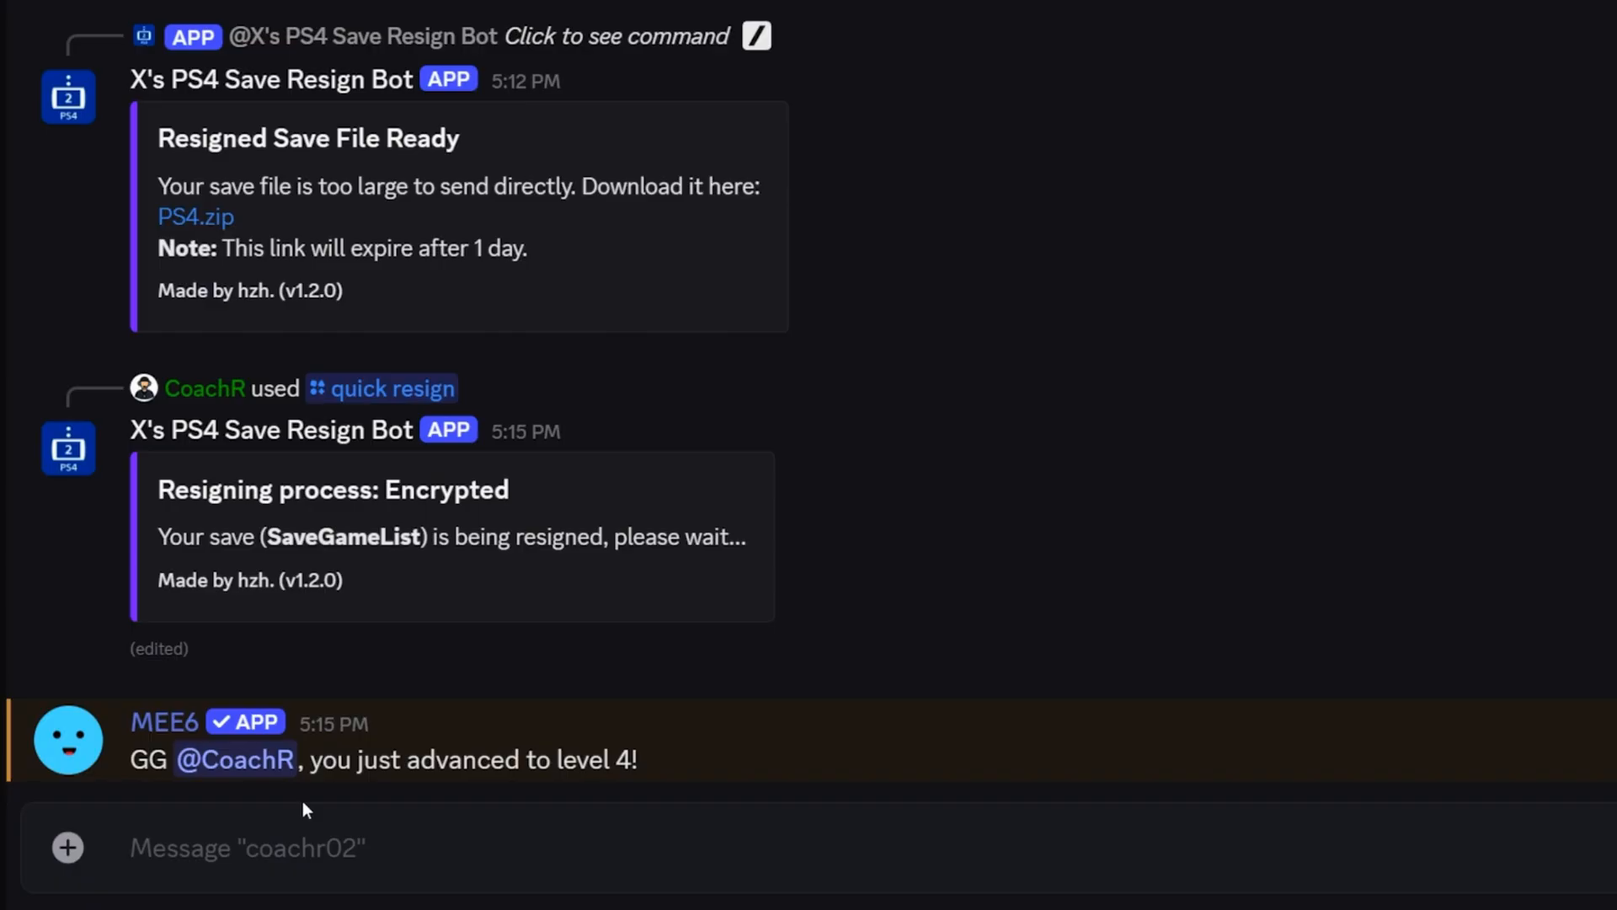
pyautogui.scroll(-3)
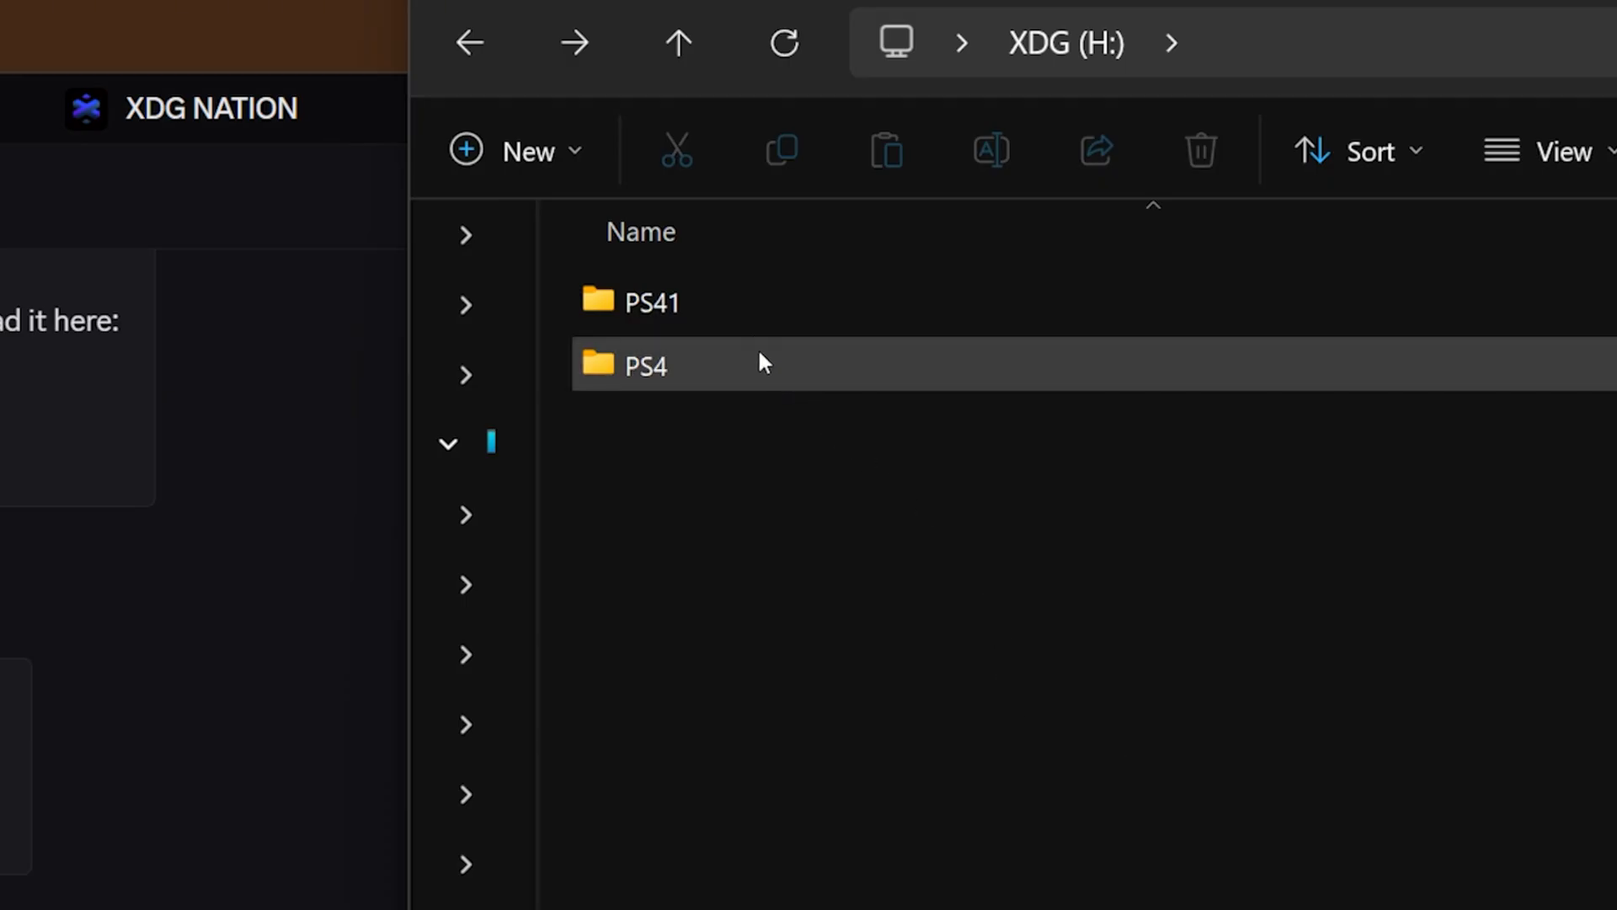
# Step: Move the SaveGameList files from PS41's save folder into PS4's folder beside HL0004
pyautogui.doubleClick(652, 302)
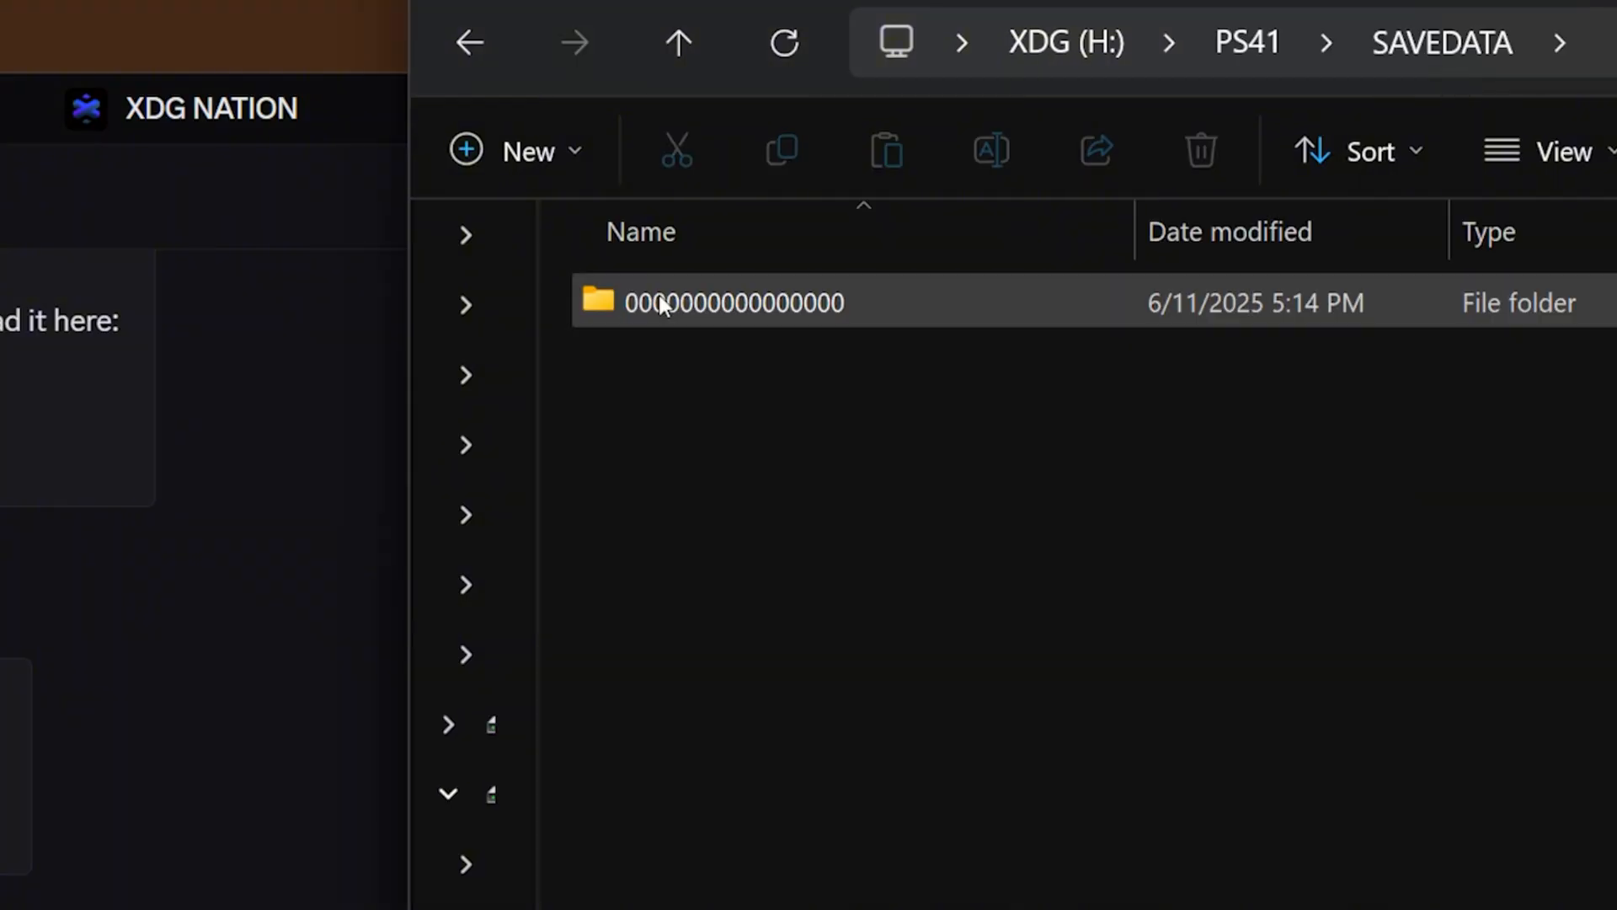
pyautogui.doubleClick(733, 302)
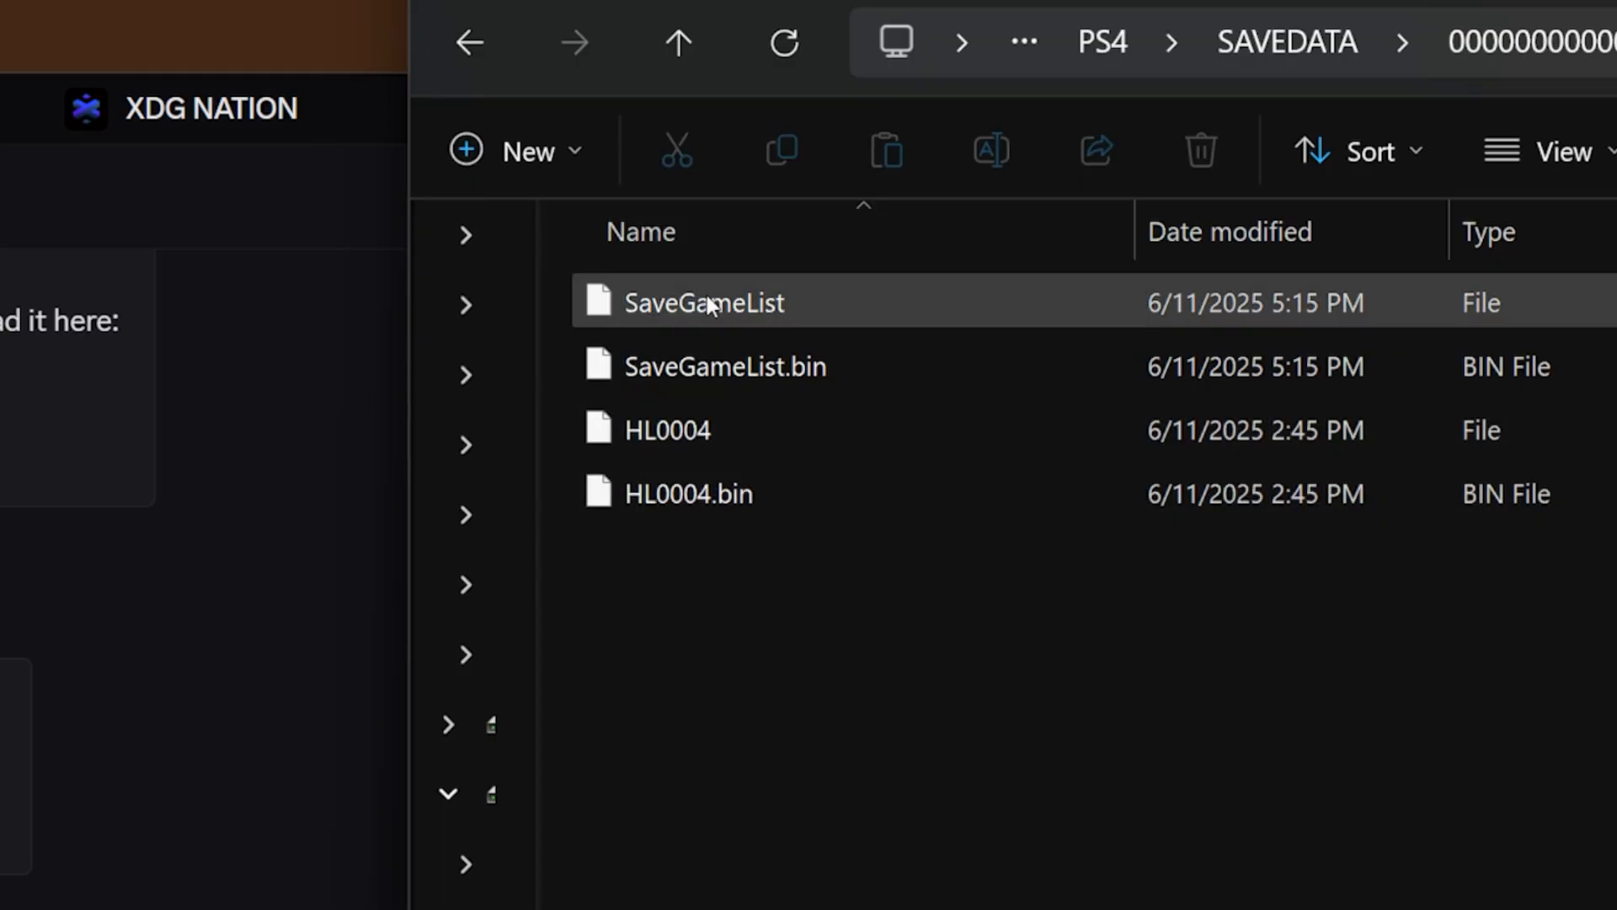
pyautogui.click(667, 429)
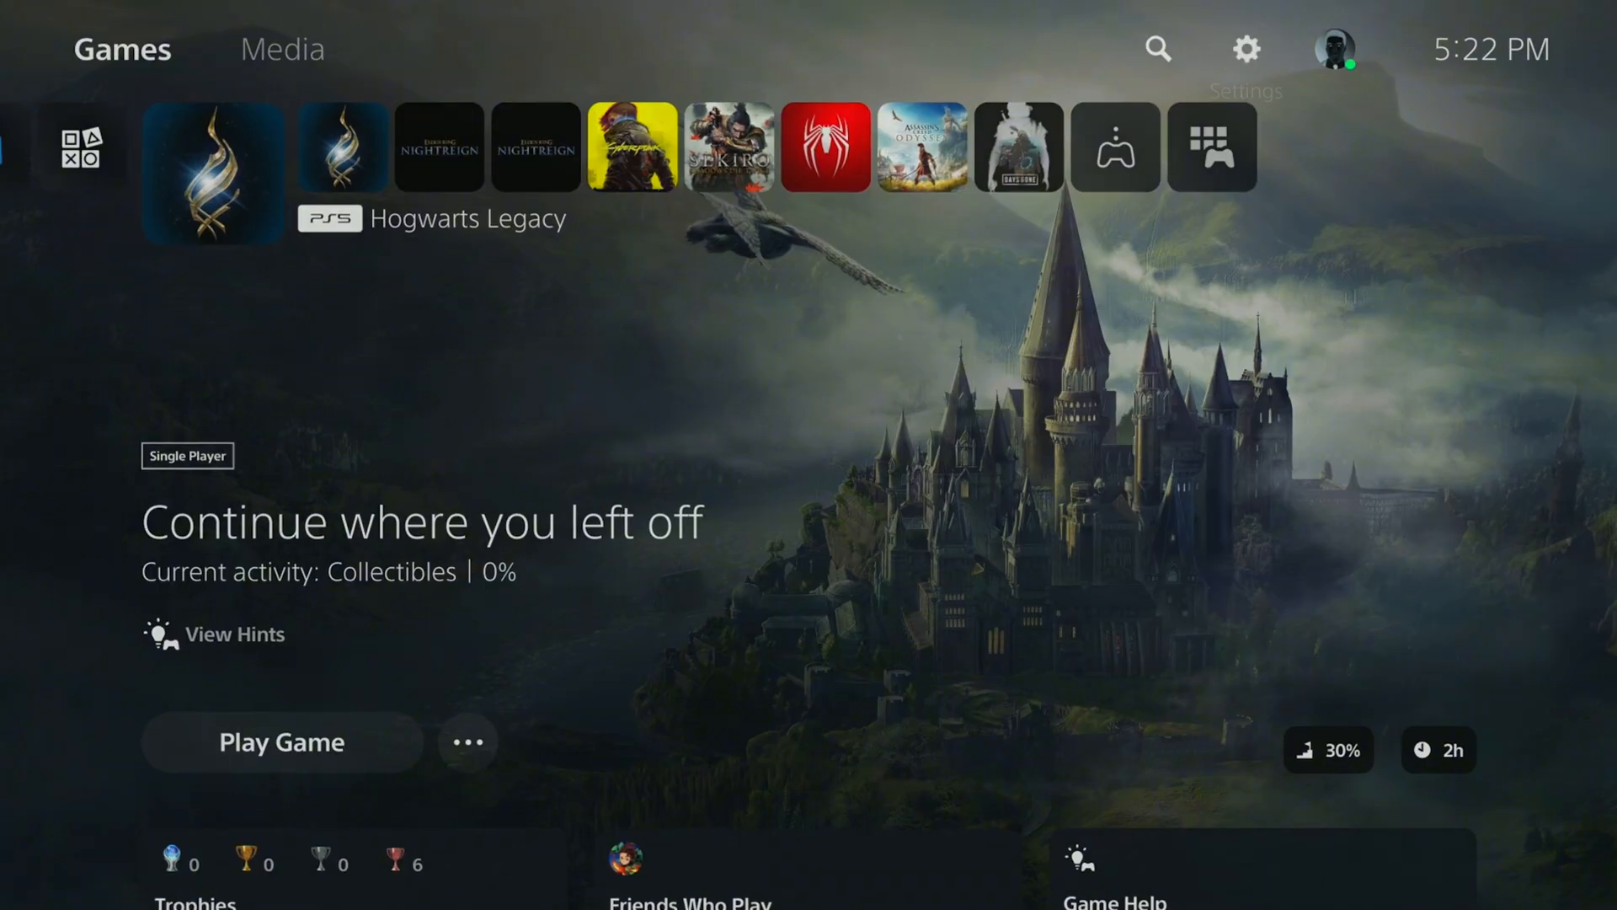
# Step: Select all Hogwarts Legacy saves on the USB drive and copy them to console storage
pyautogui.click(1245, 48)
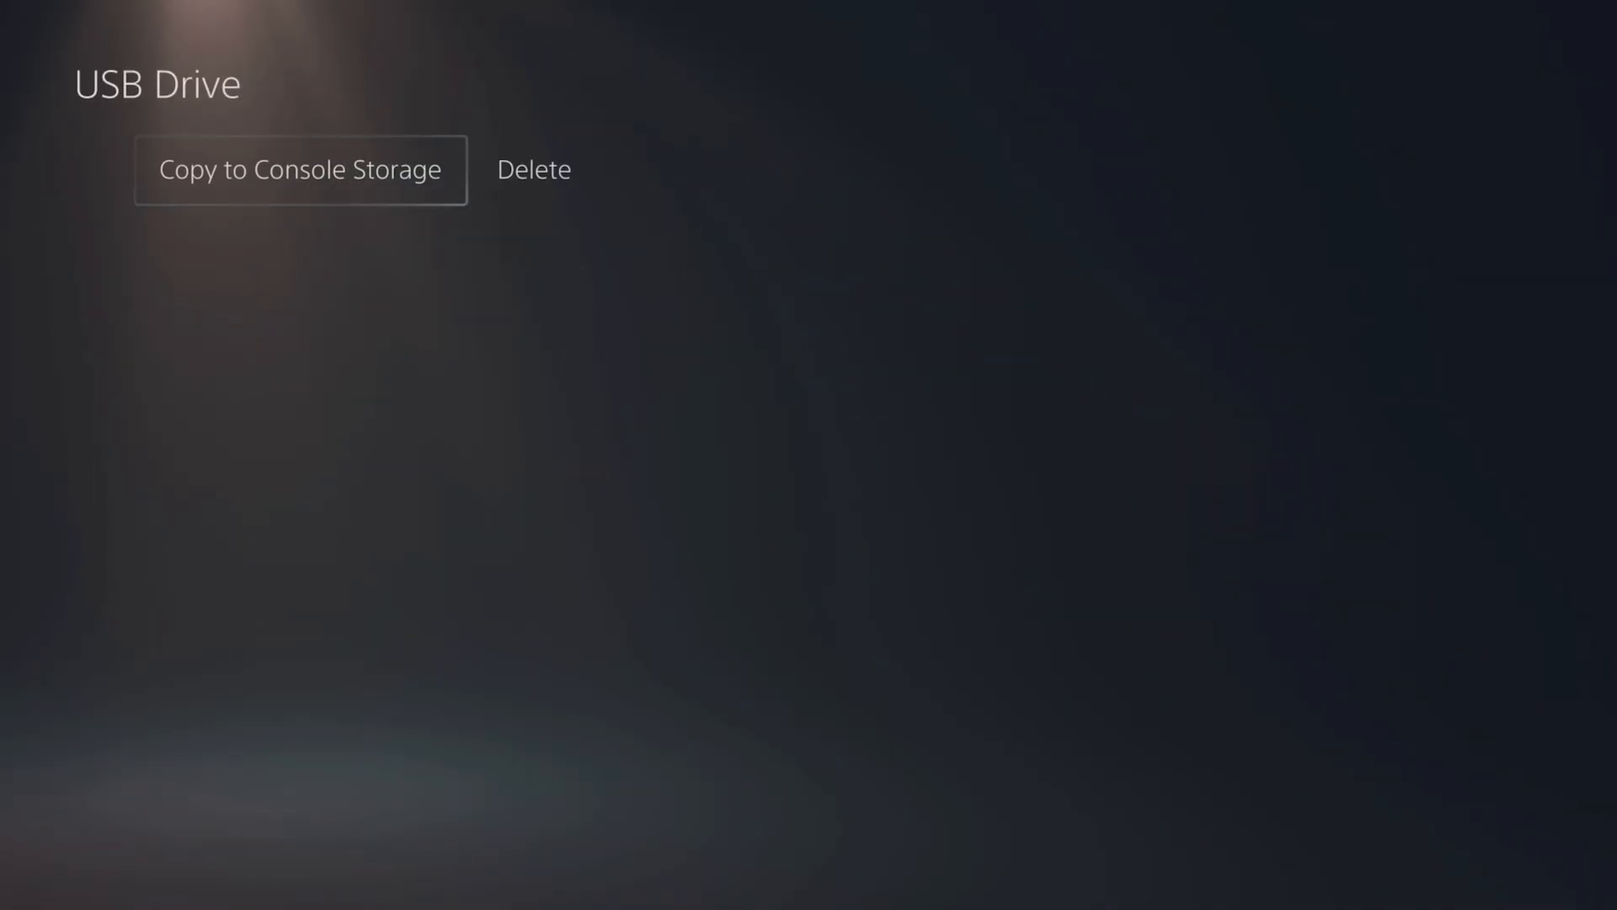
pyautogui.click(299, 168)
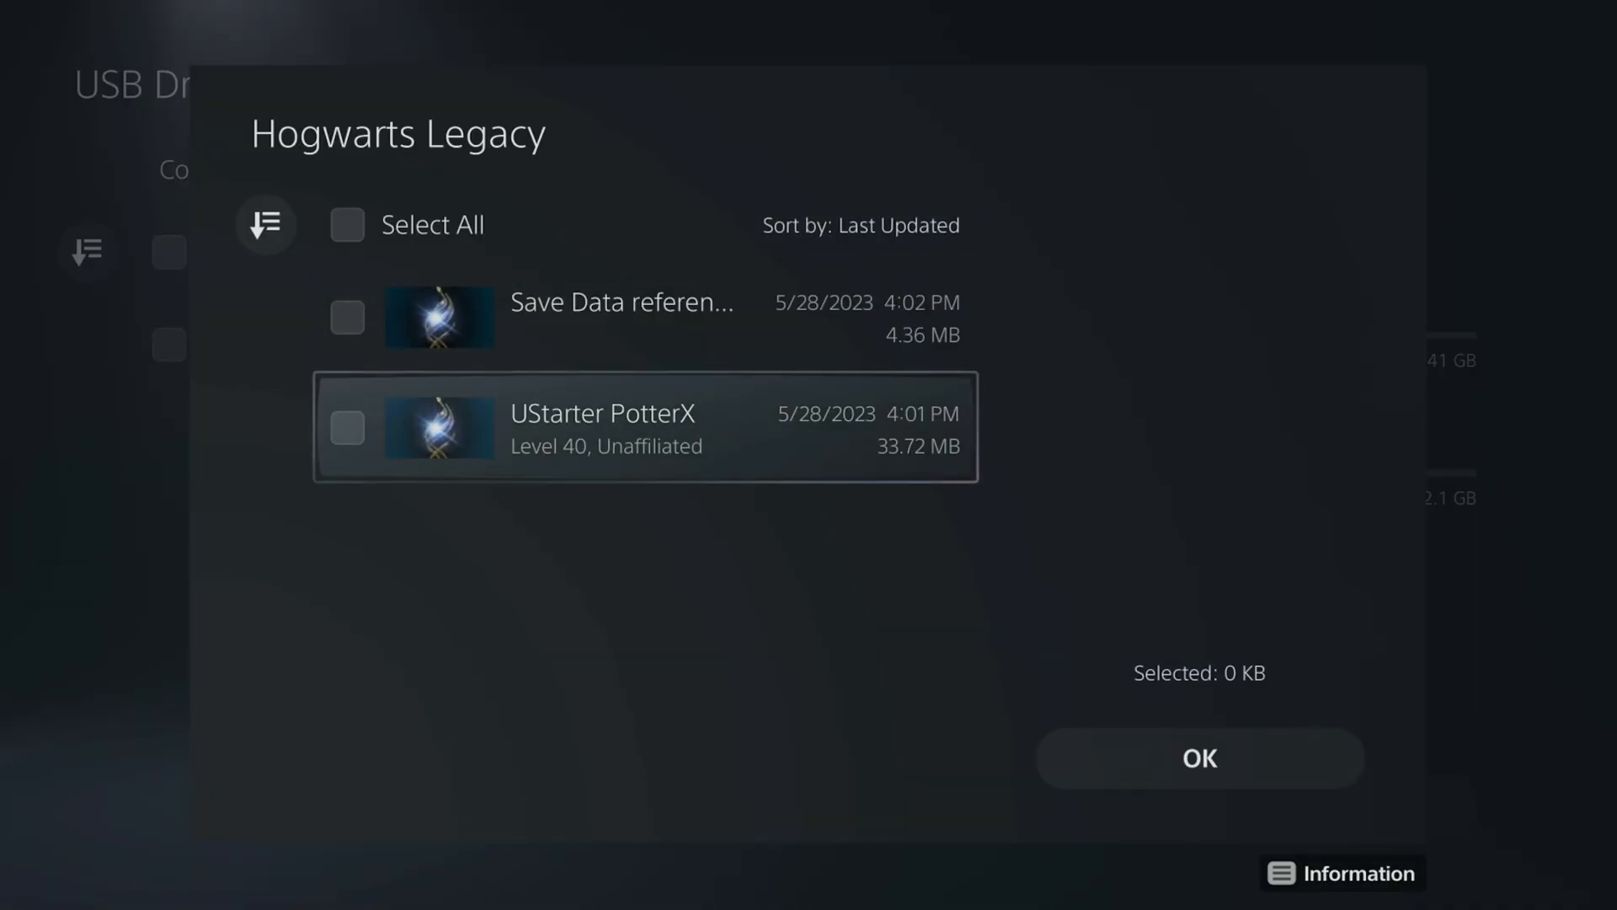
pyautogui.click(347, 224)
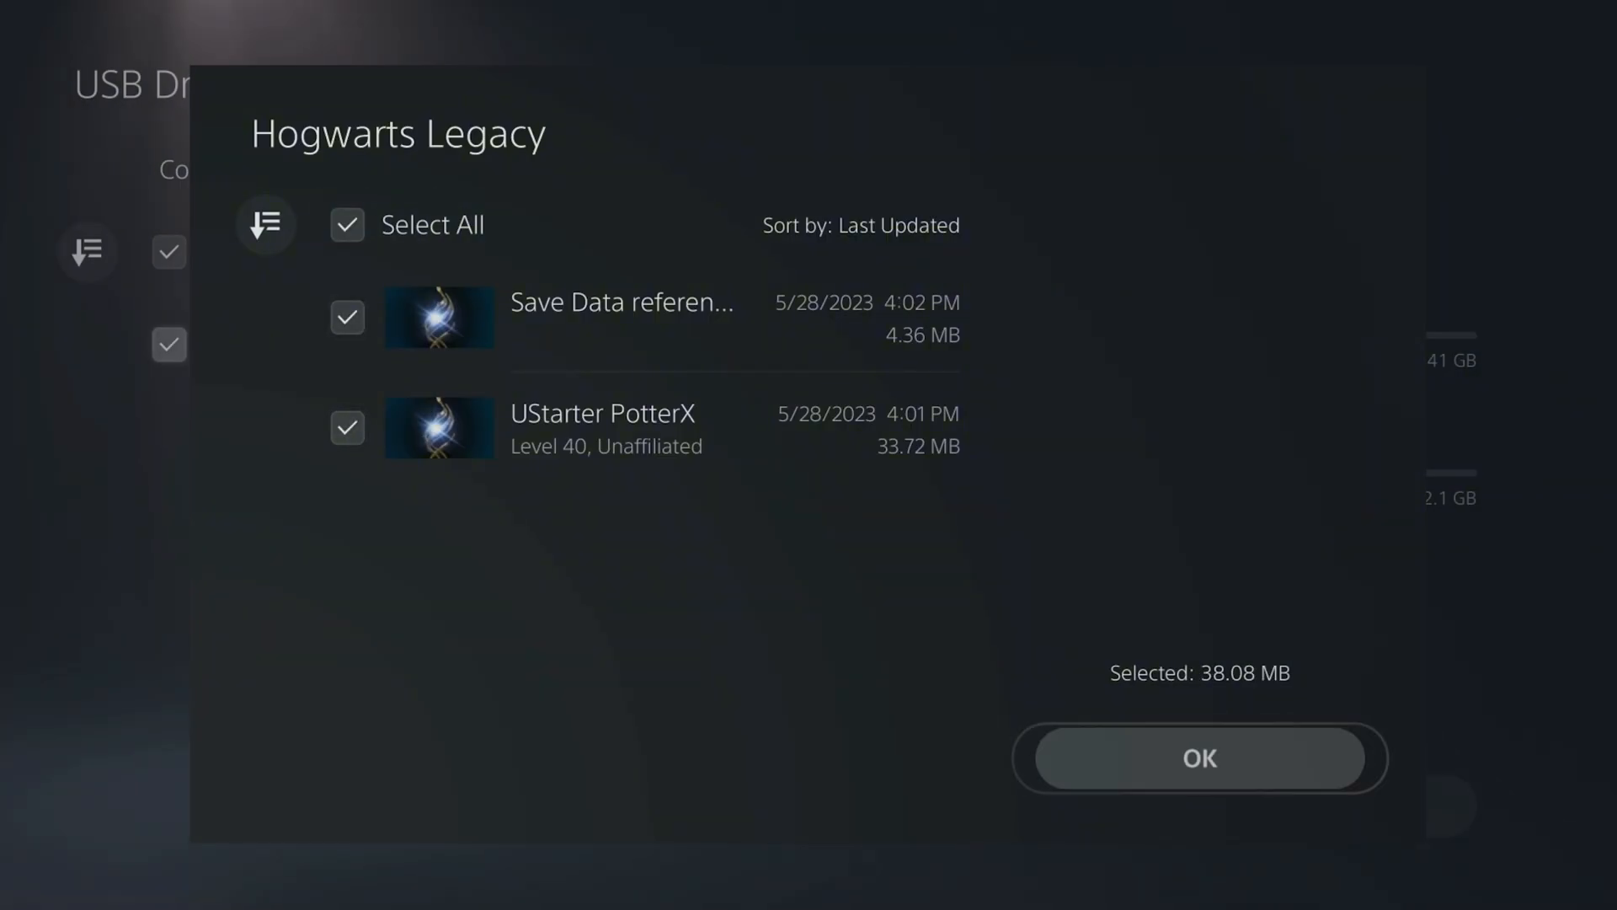
pyautogui.click(1198, 758)
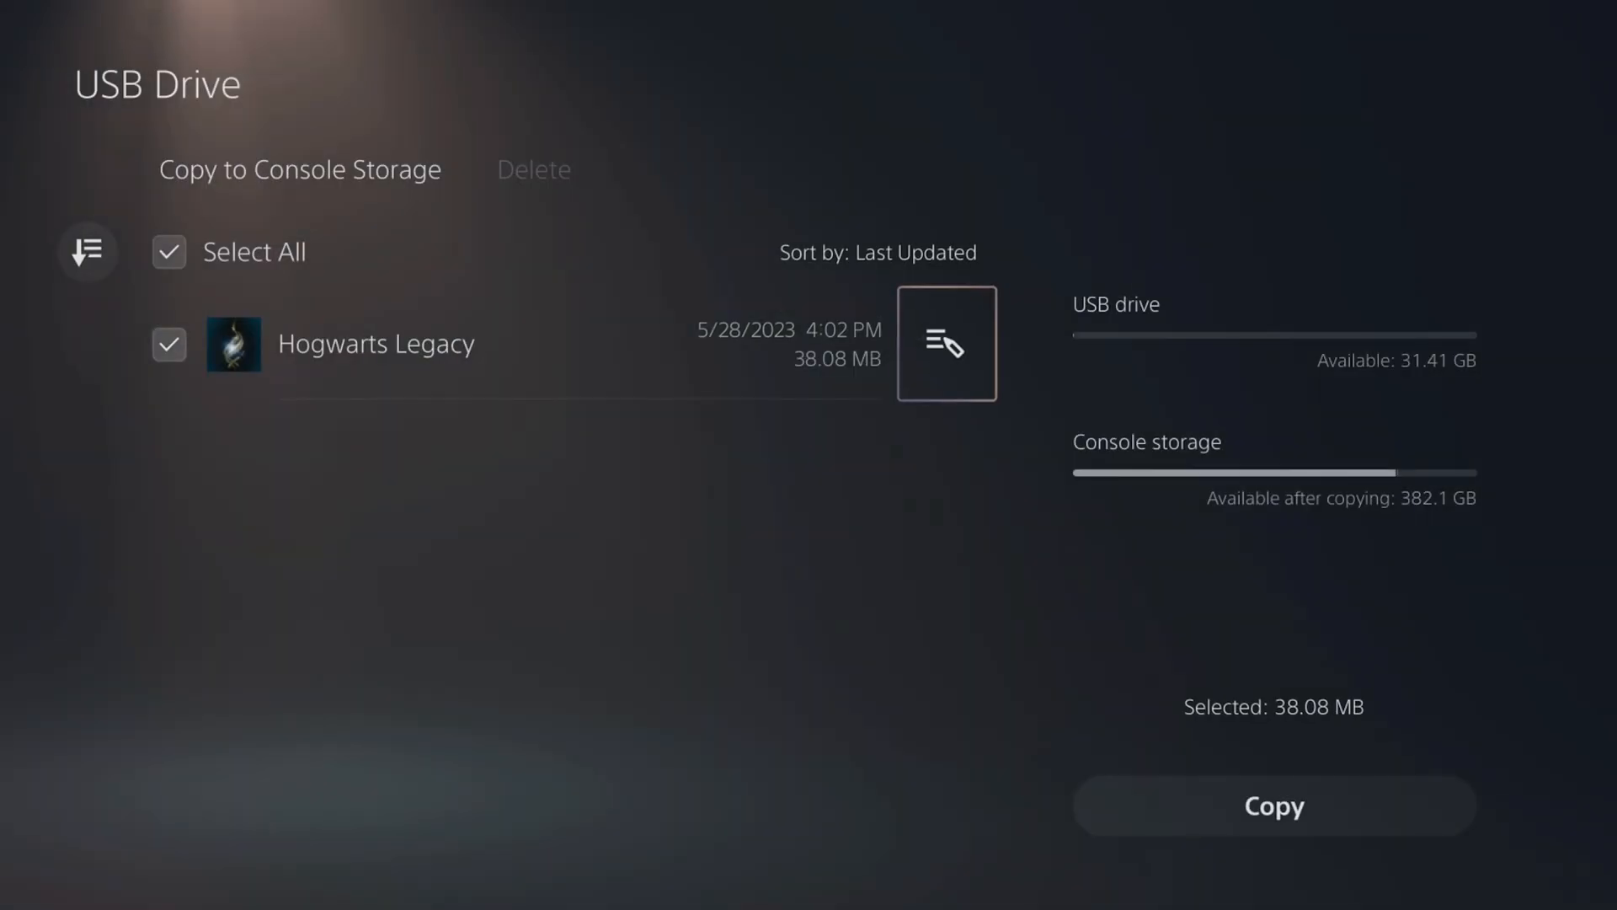
pyautogui.click(1273, 805)
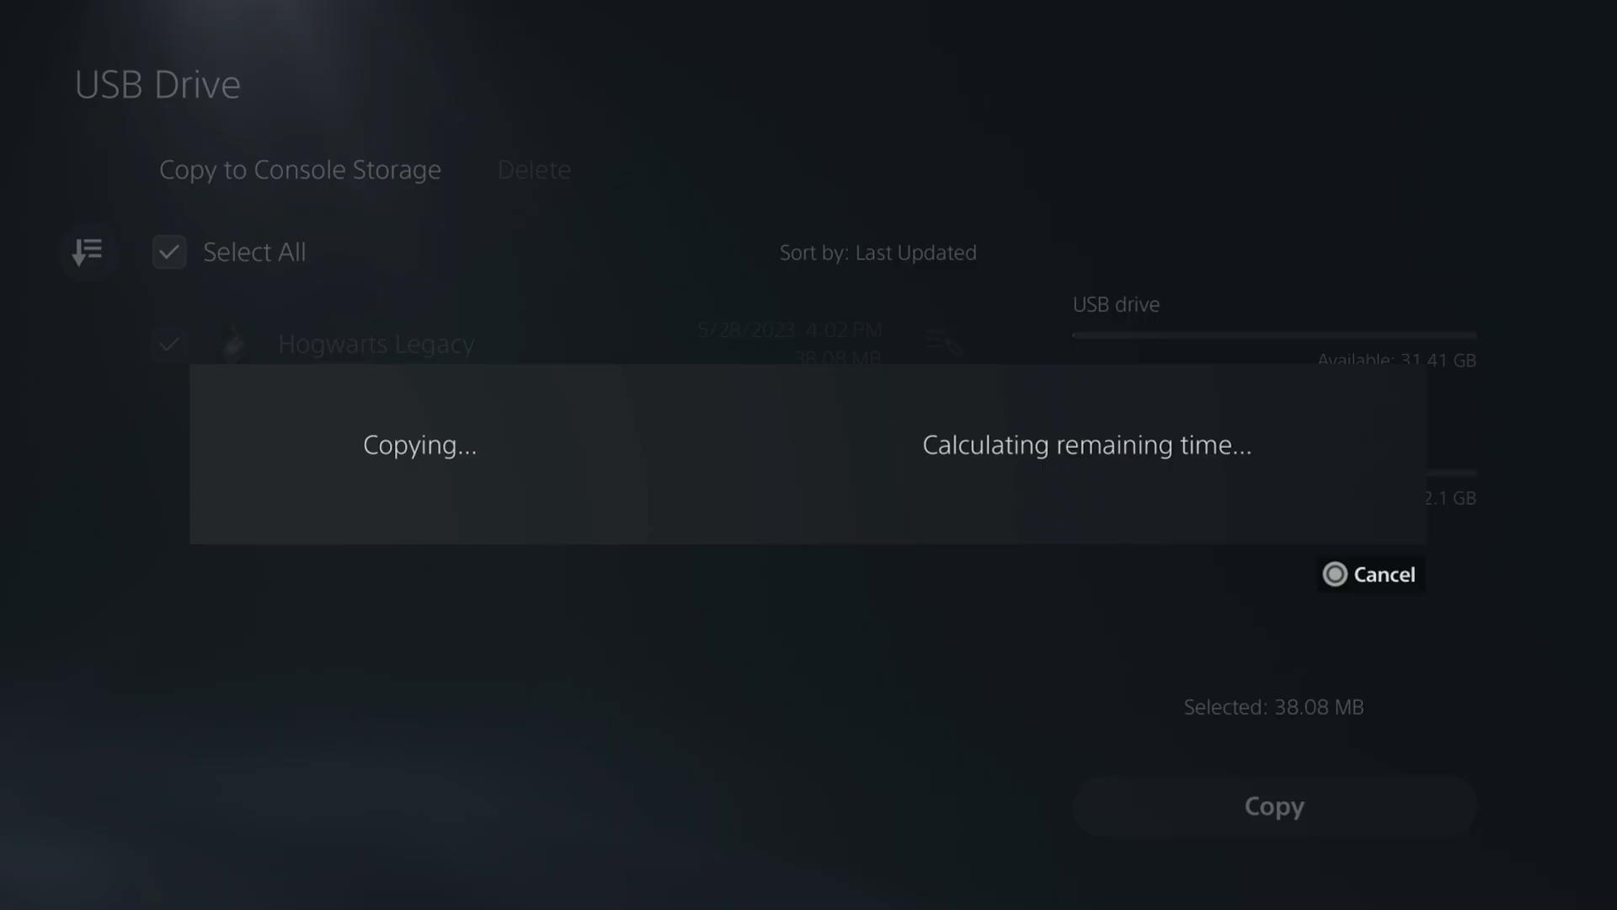